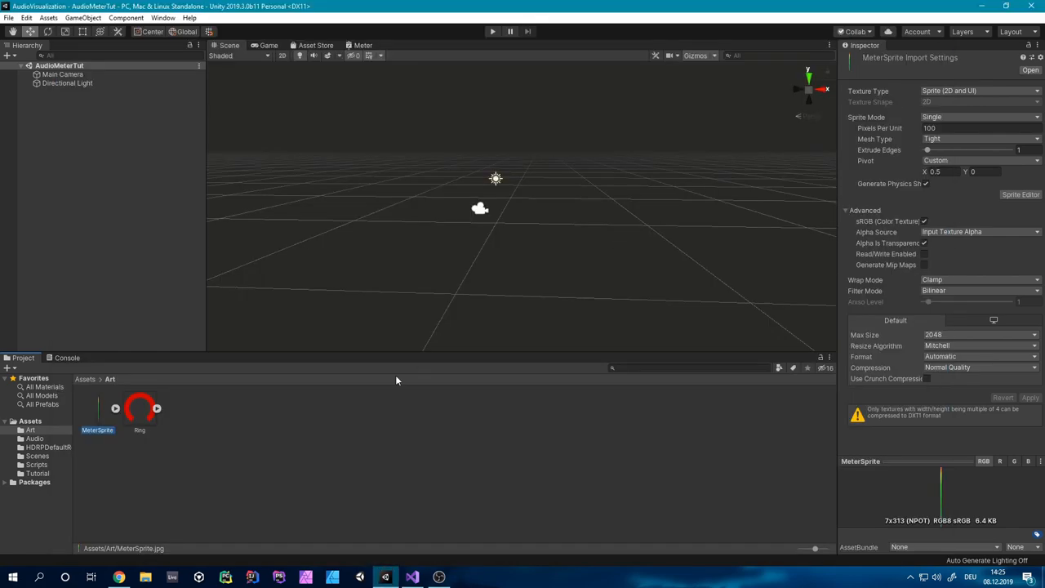
# Leave the Art folder for the top-level Assets folder and select the Audio folder.
pyautogui.click(85, 379)
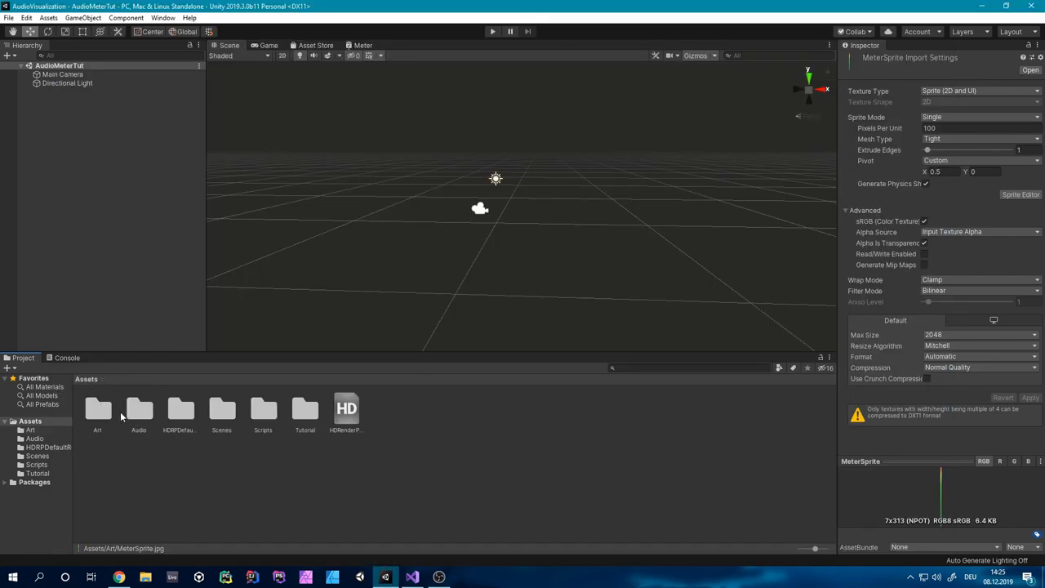
pyautogui.doubleClick(139, 413)
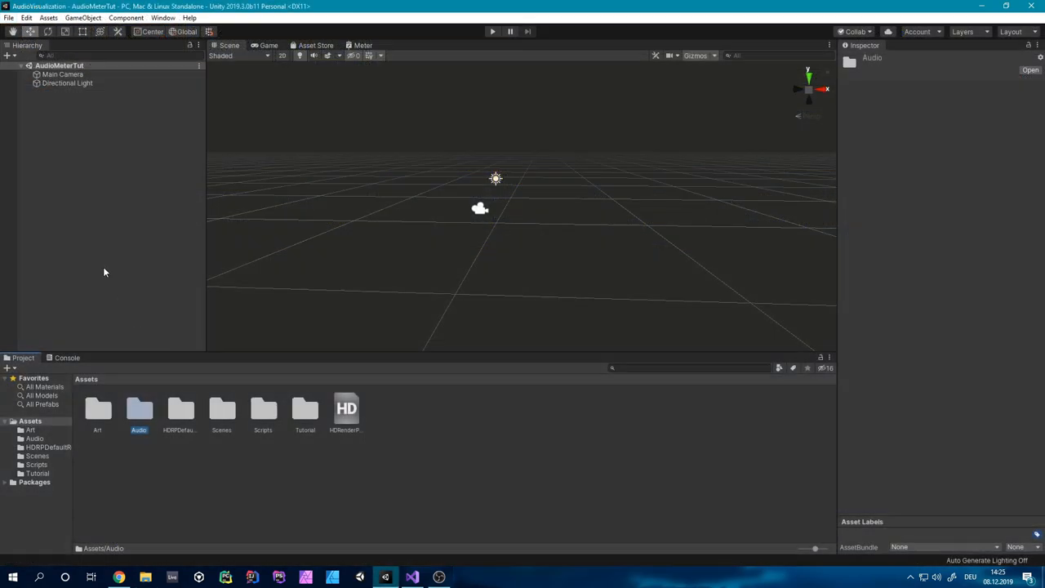
# Create audio sources named L and R and two sprites named R and L in the Hierarchy.
pyautogui.rightClick(104, 272)
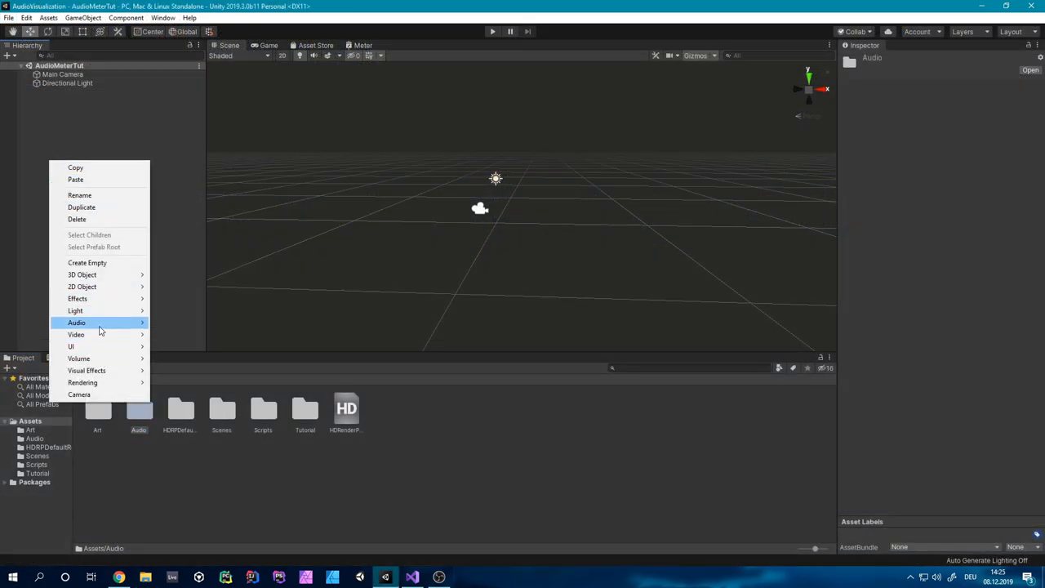
pyautogui.click(76, 322)
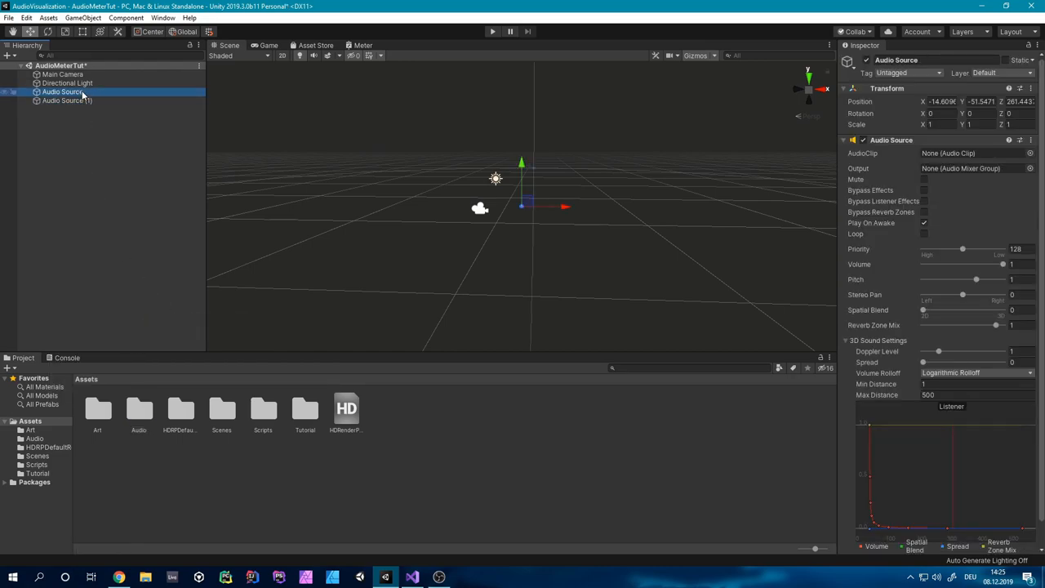
pyautogui.click(67, 100)
pyautogui.write('R')
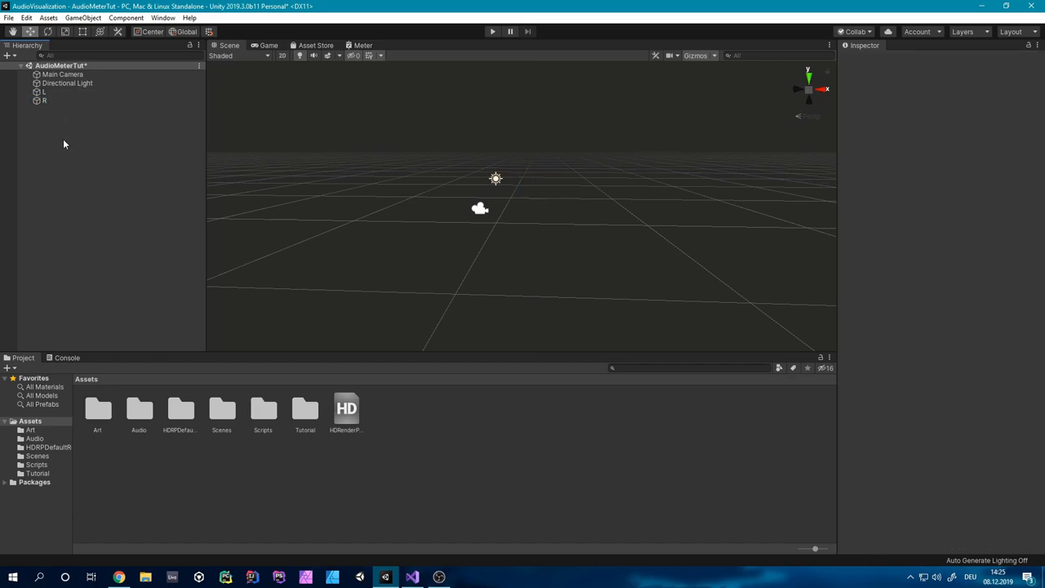
pyautogui.rightClick(65, 144)
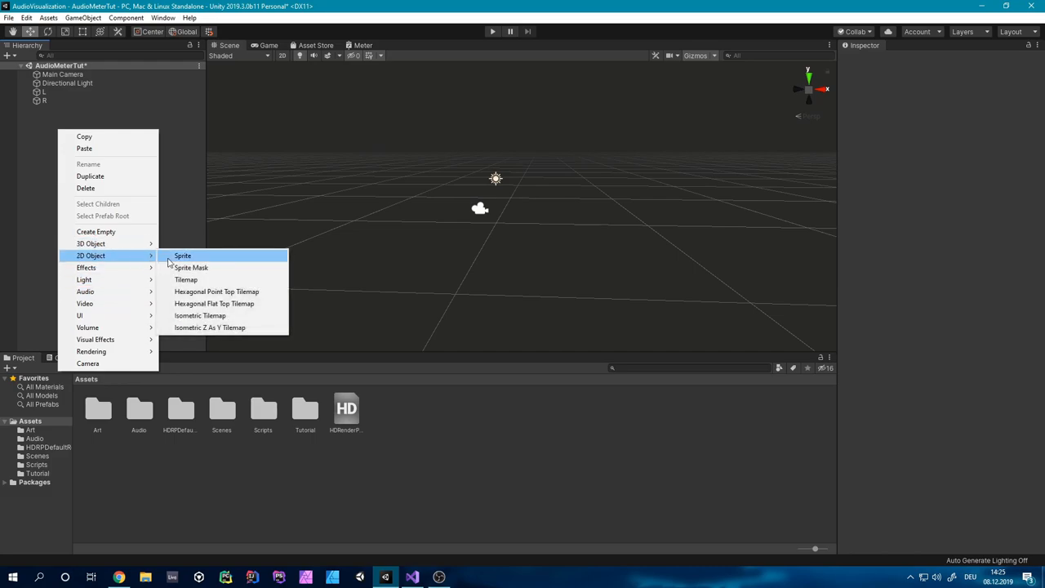
pyautogui.click(183, 256)
pyautogui.write('L')
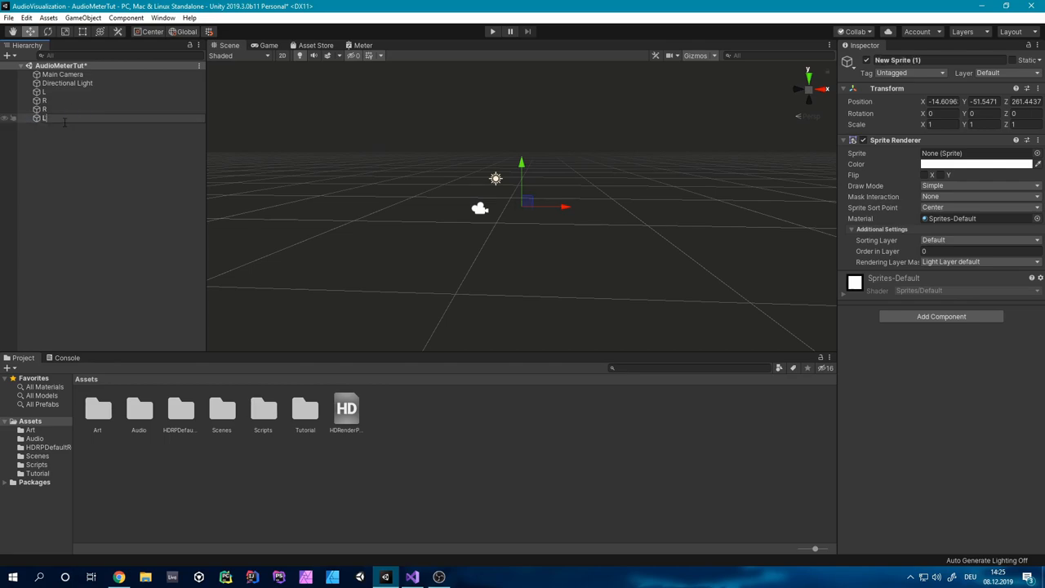
# Parent the L and R audio sources under an empty 'Audio' object and assign MeterSprite to sprite L.
pyautogui.rightClick(44, 109)
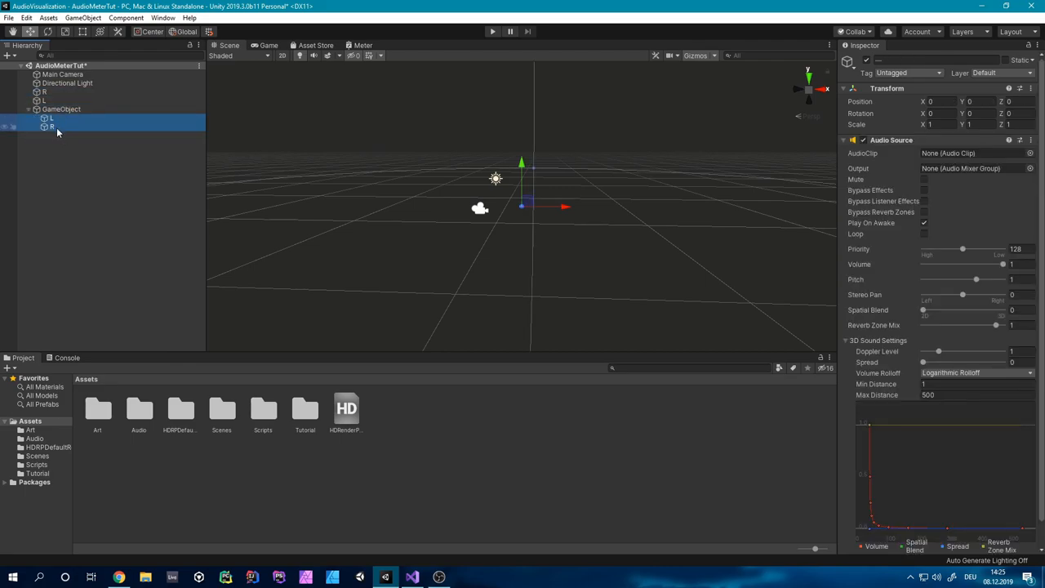
pyautogui.click(51, 109)
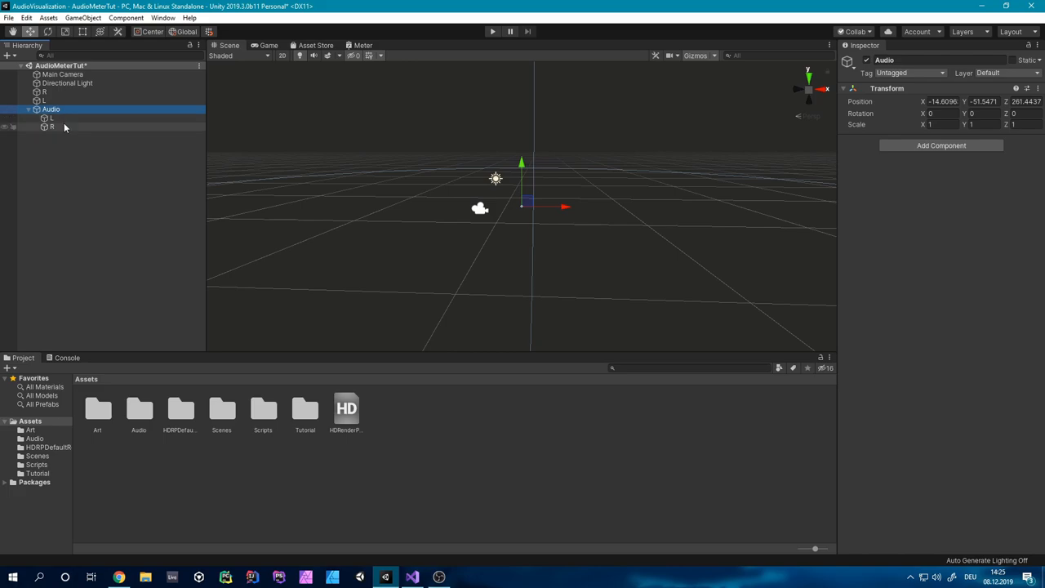
pyautogui.click(43, 92)
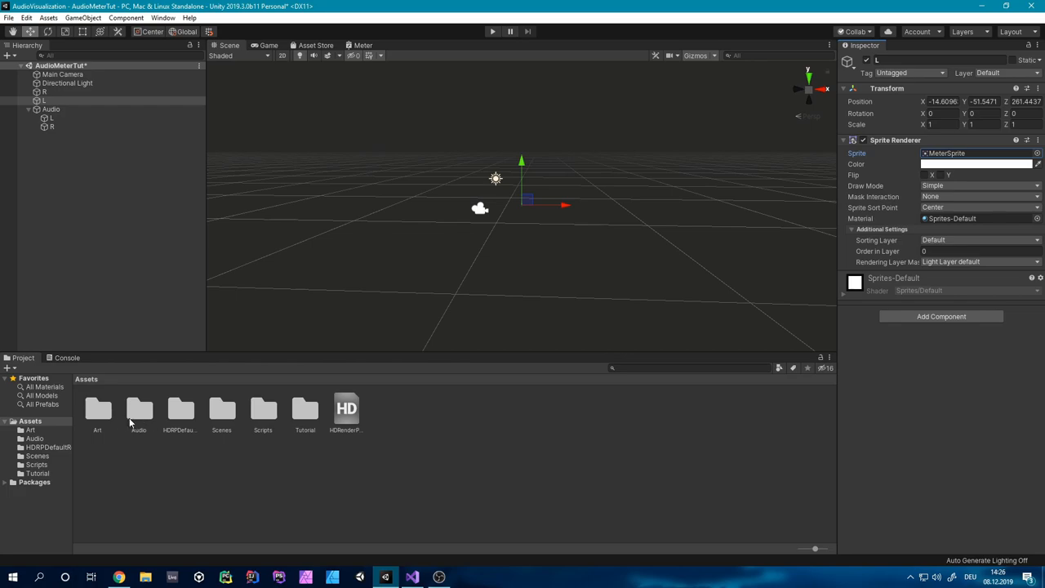
# Drag MeterSprite from the Art folder into sprite R's Sprite Renderer Sprite field.
pyautogui.click(97, 408)
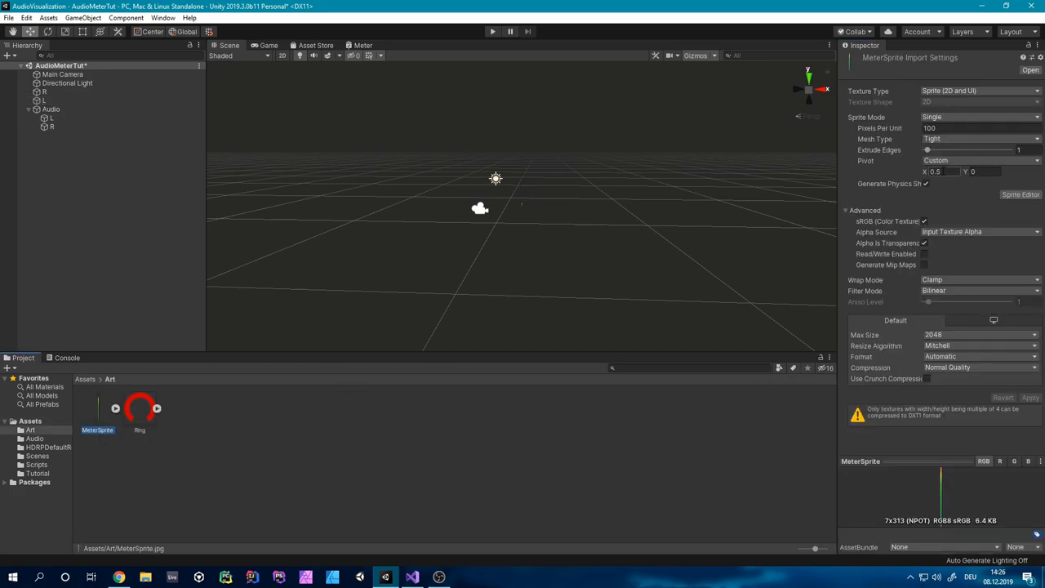
pyautogui.click(1020, 194)
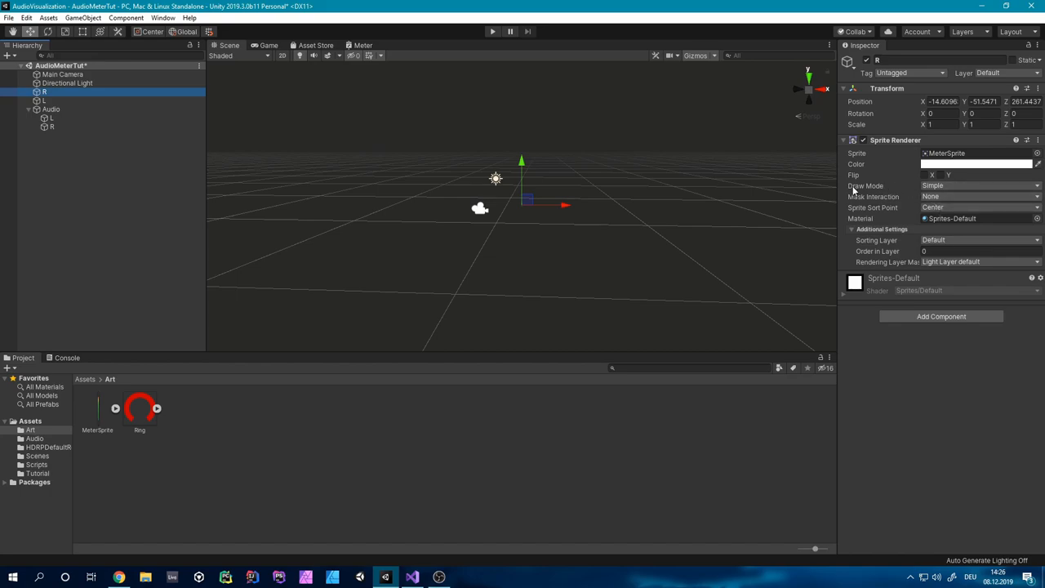
# Set the Sprite Renderer Draw Mode to Tiled on sprite R and sprite L.
pyautogui.click(980, 185)
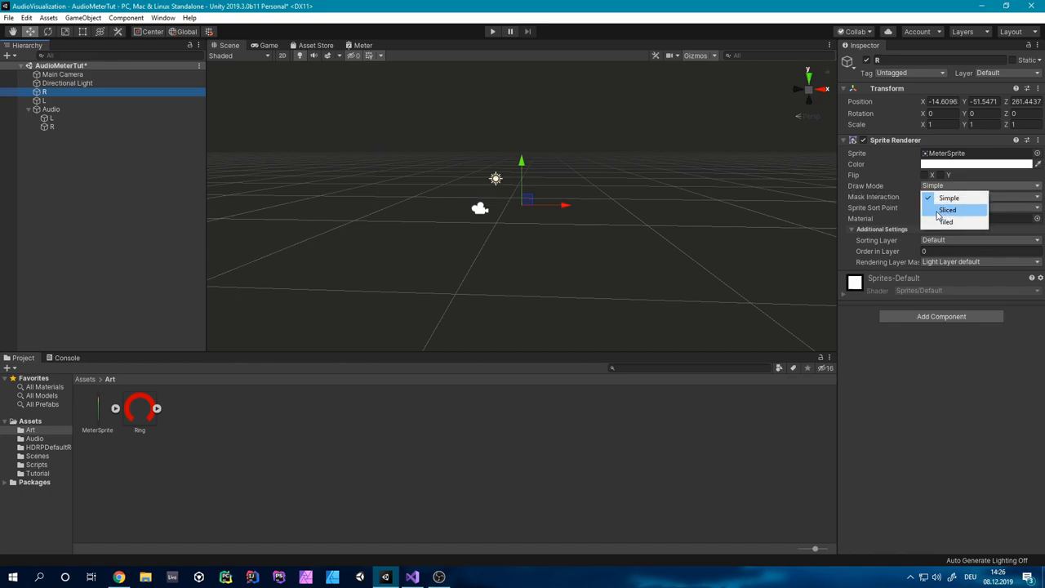
pyautogui.click(946, 220)
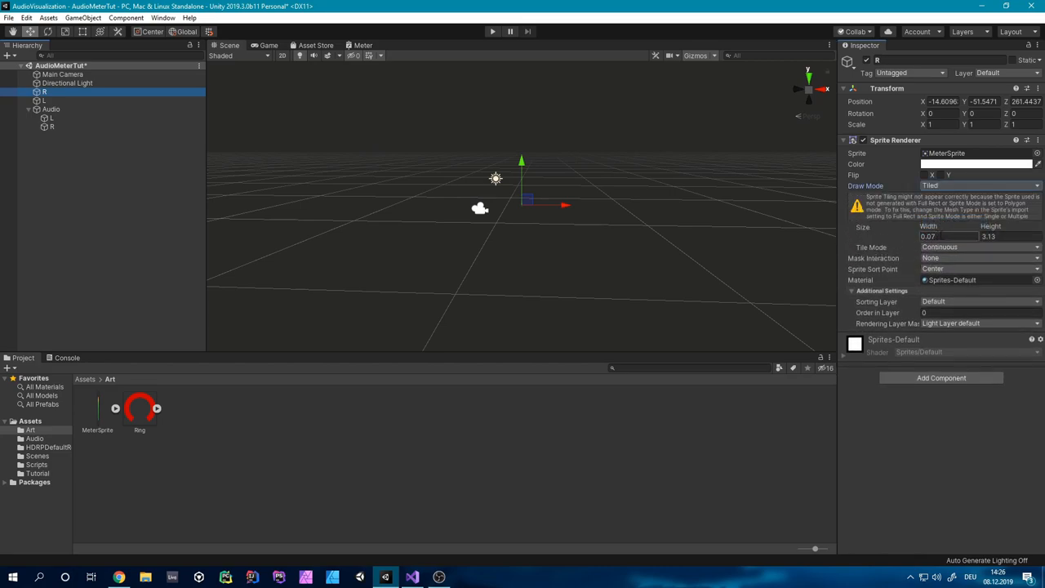
pyautogui.click(44, 101)
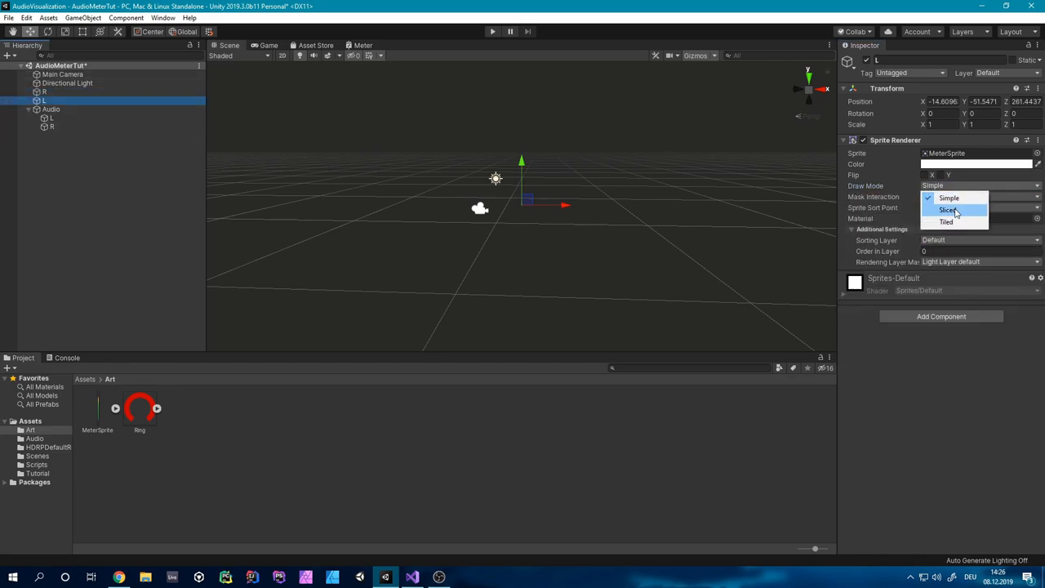
pyautogui.click(946, 222)
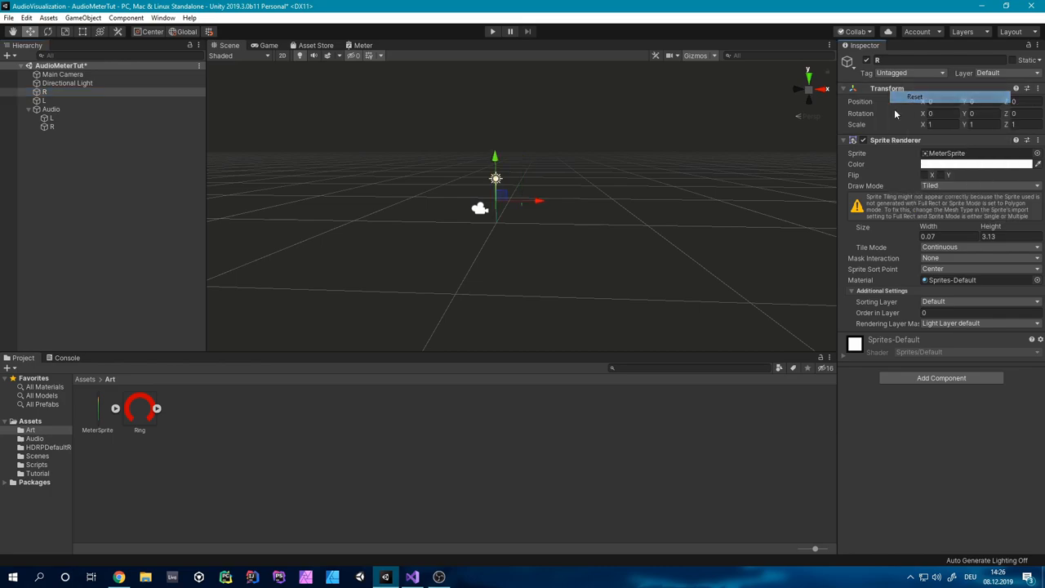
# Set Scale Y to 2 on sprites L and R, move R to Position X 0.18.
pyautogui.click(51, 101)
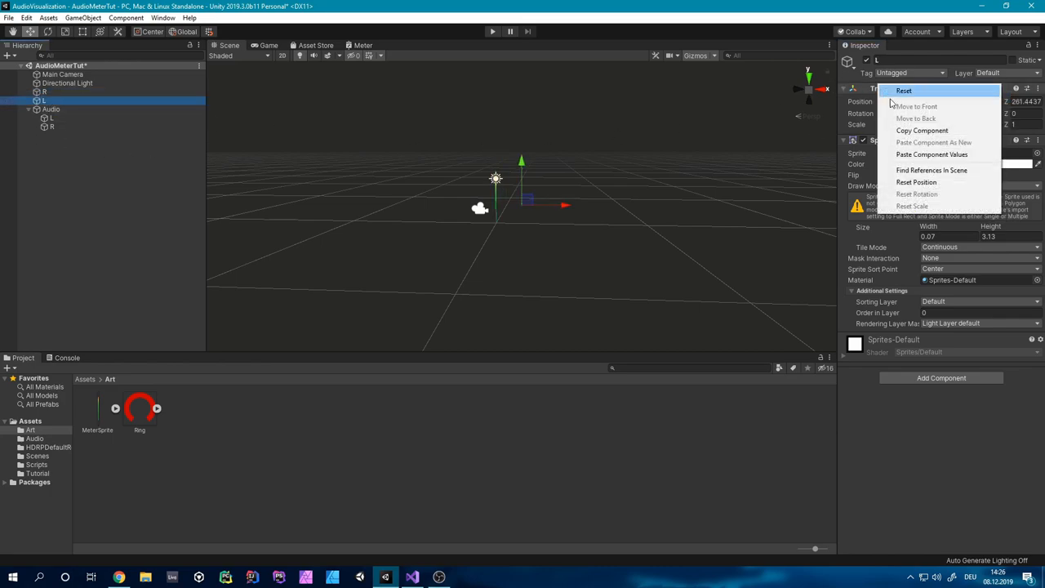
pyautogui.click(904, 90)
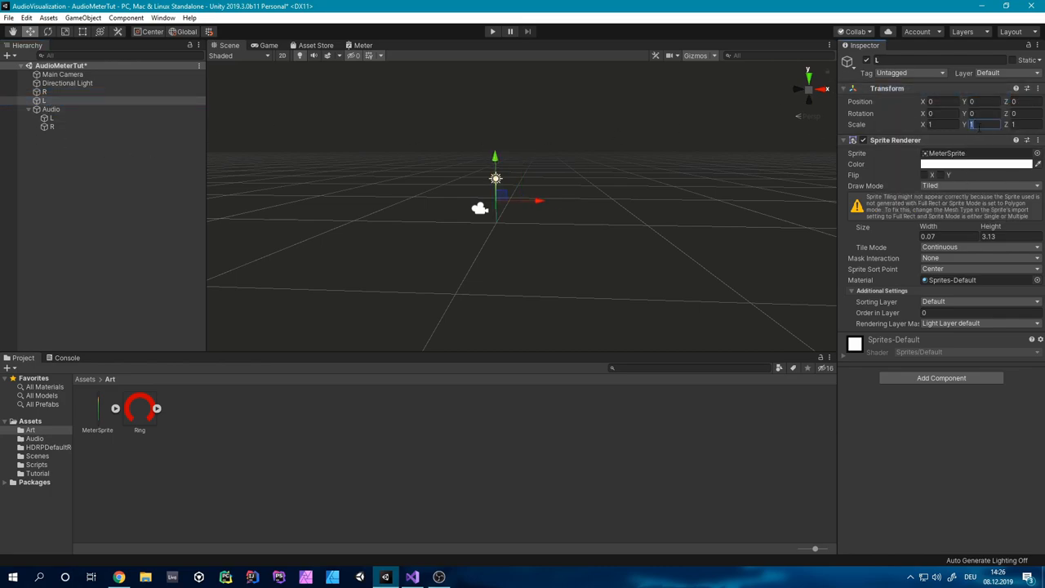
pyautogui.click(44, 91)
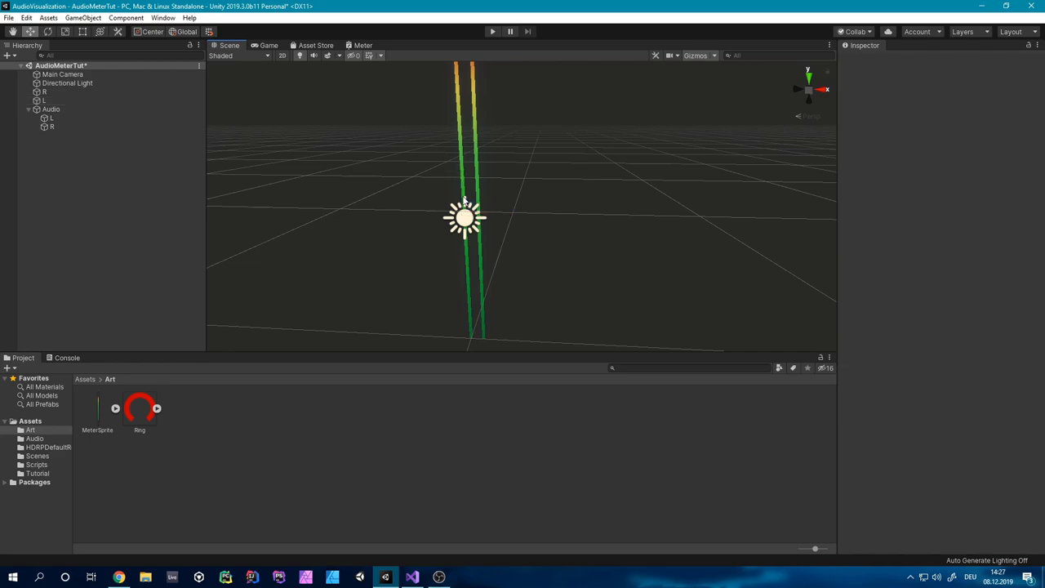
pyautogui.click(45, 100)
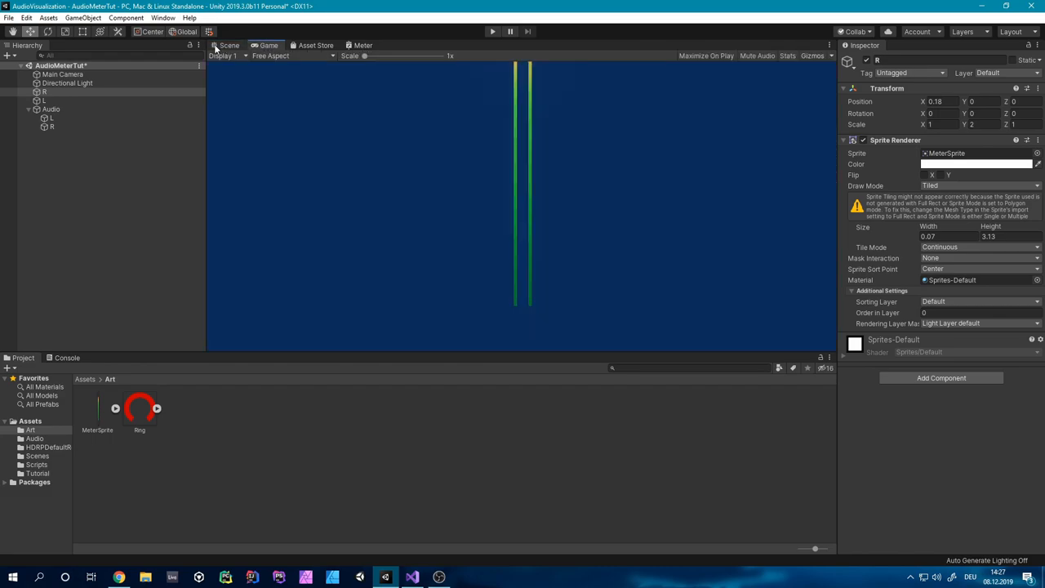
pyautogui.click(229, 45)
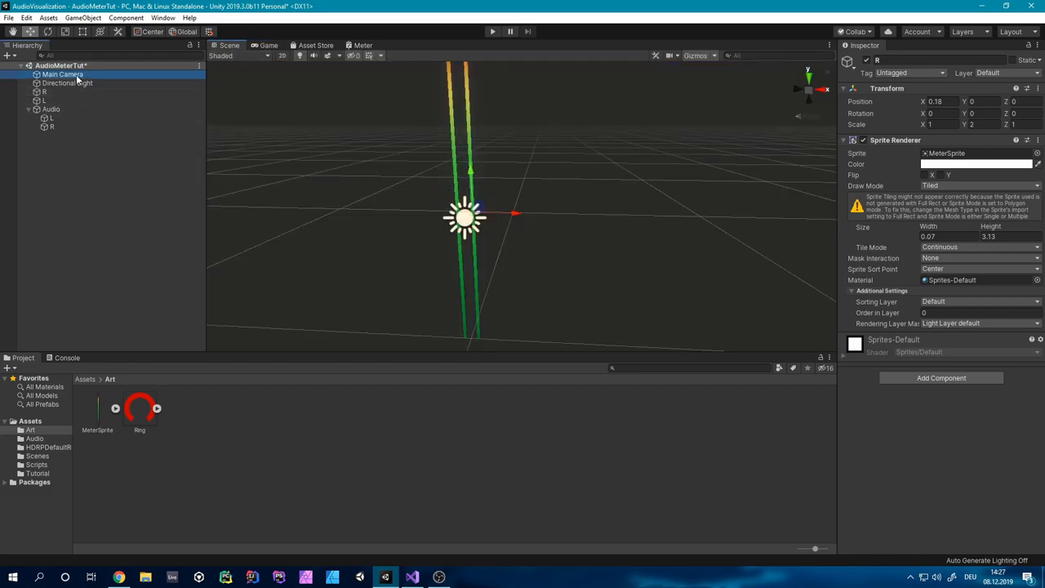
pyautogui.click(62, 74)
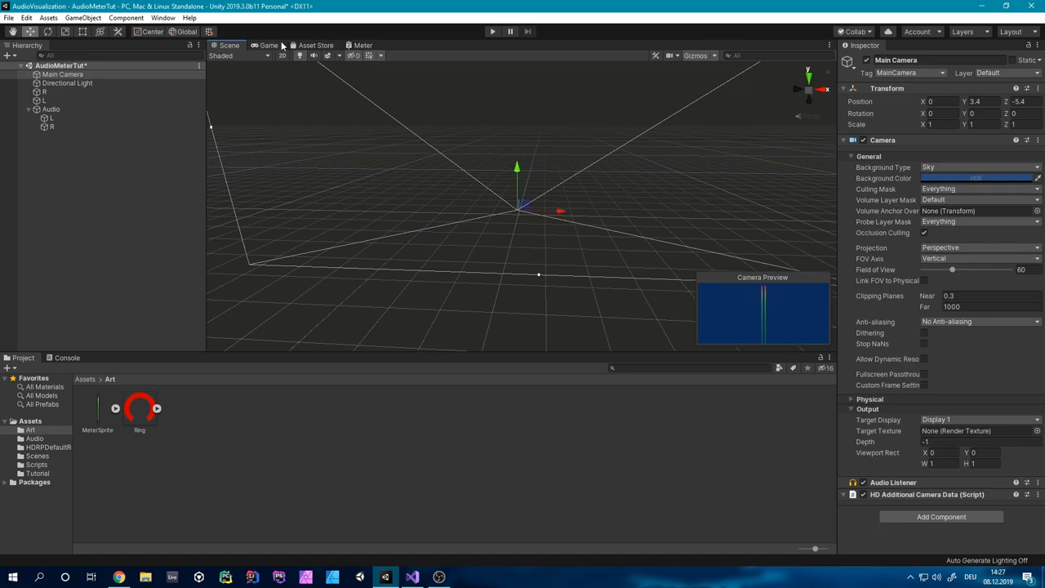
pyautogui.click(268, 45)
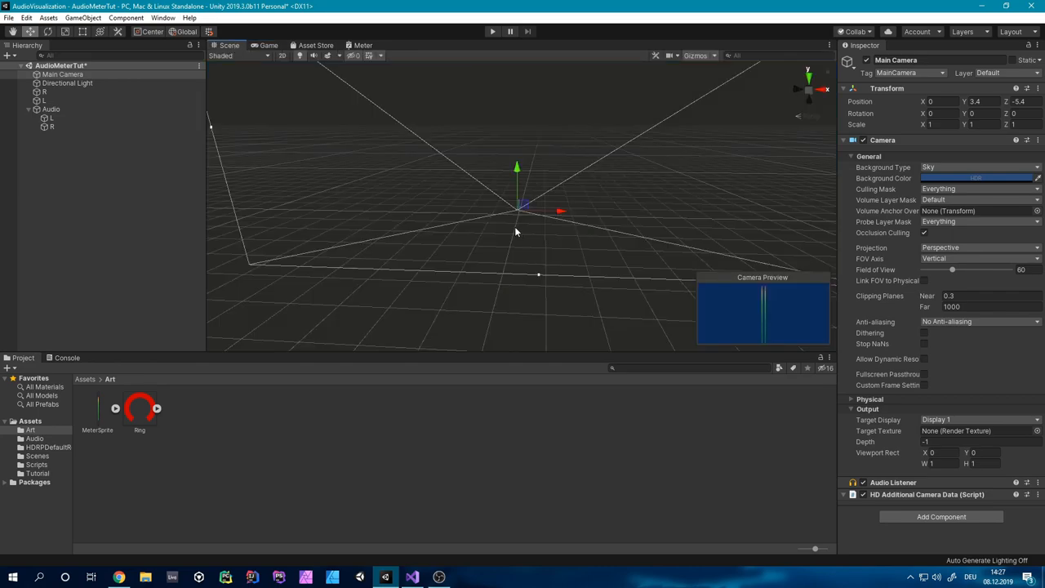
pyautogui.click(51, 108)
pyautogui.write('a')
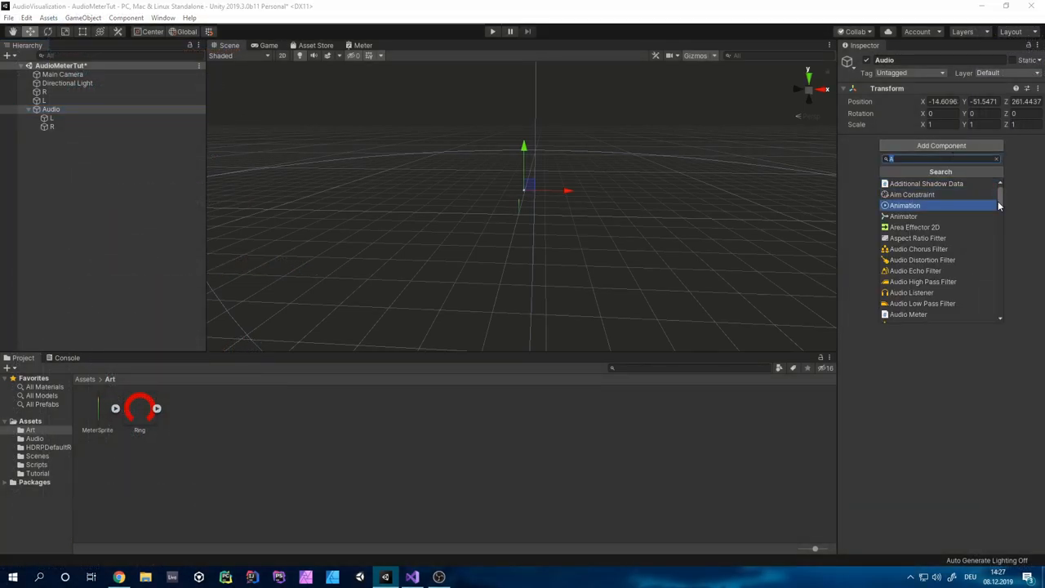
# Add two Audio Meter components to Audio, linking the L and R sources and sprite renderers.
pyautogui.click(908, 313)
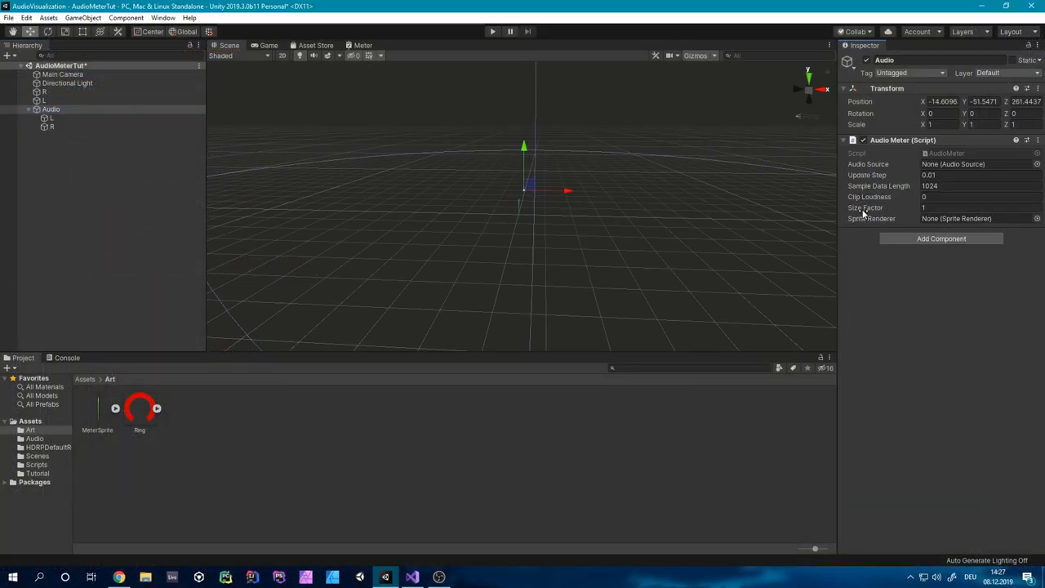
pyautogui.moveTo(393, 182)
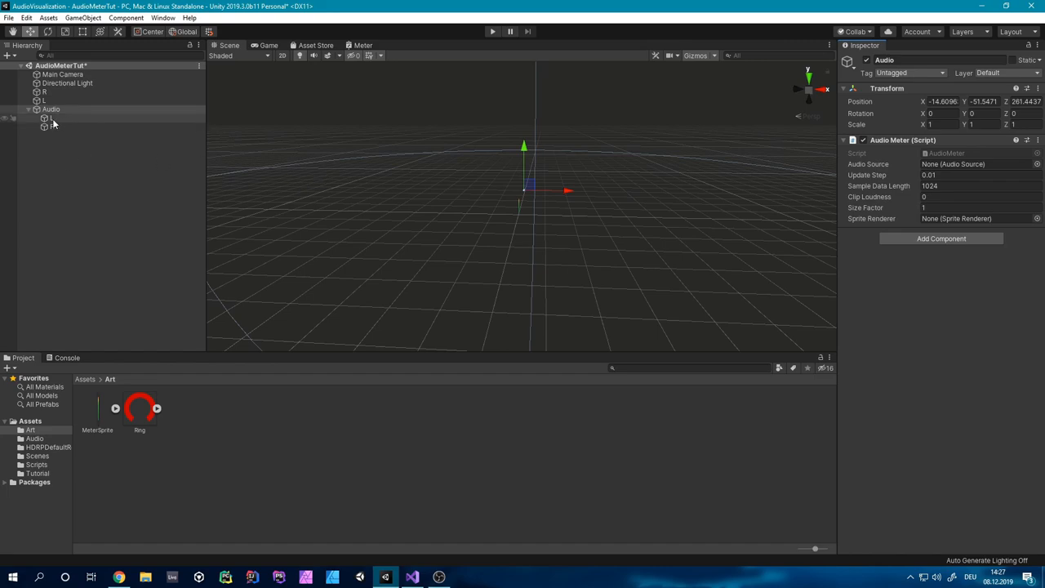
pyautogui.click(941, 239)
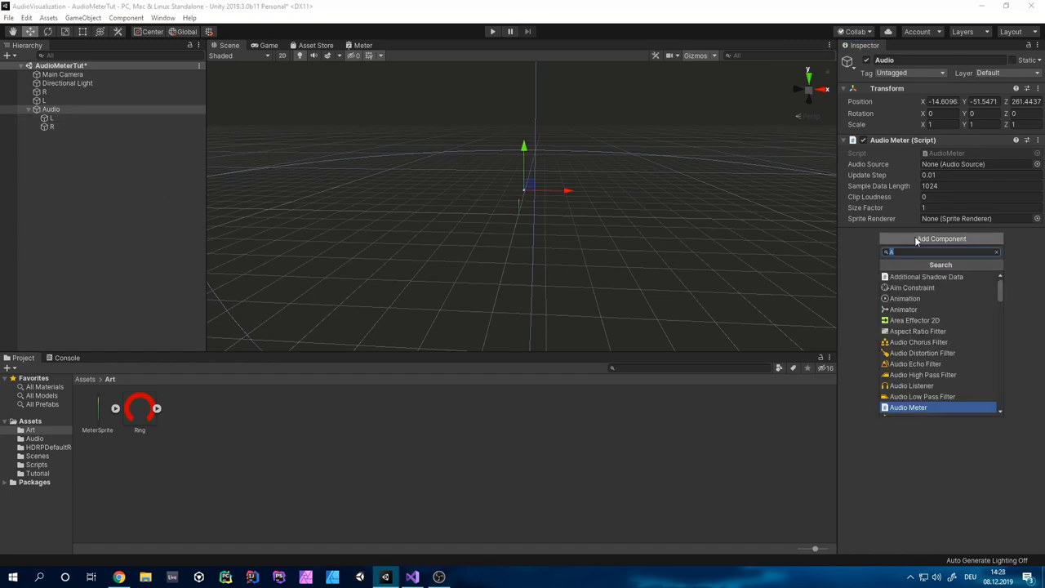
pyautogui.click(909, 406)
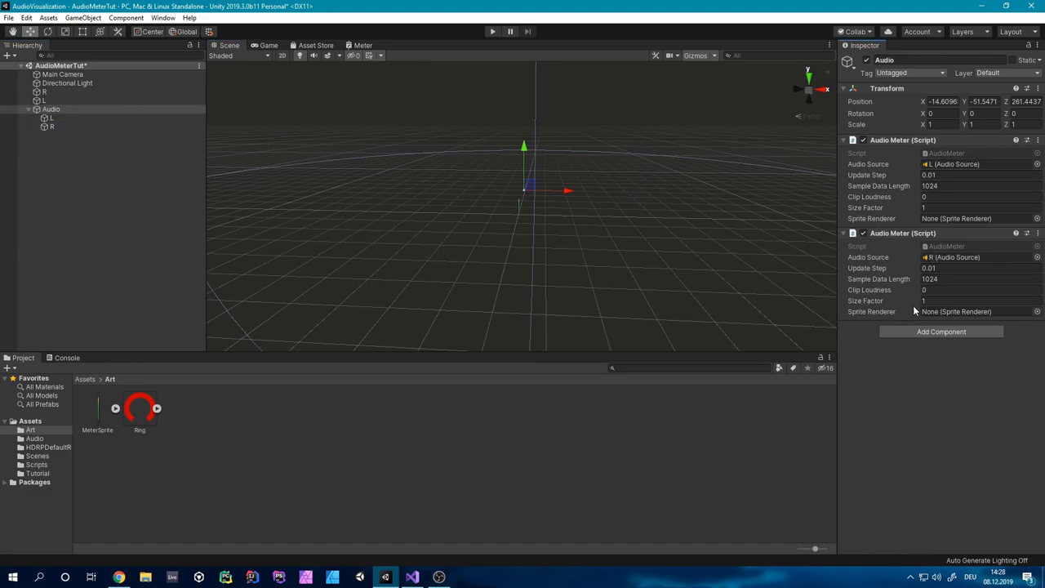
pyautogui.click(45, 99)
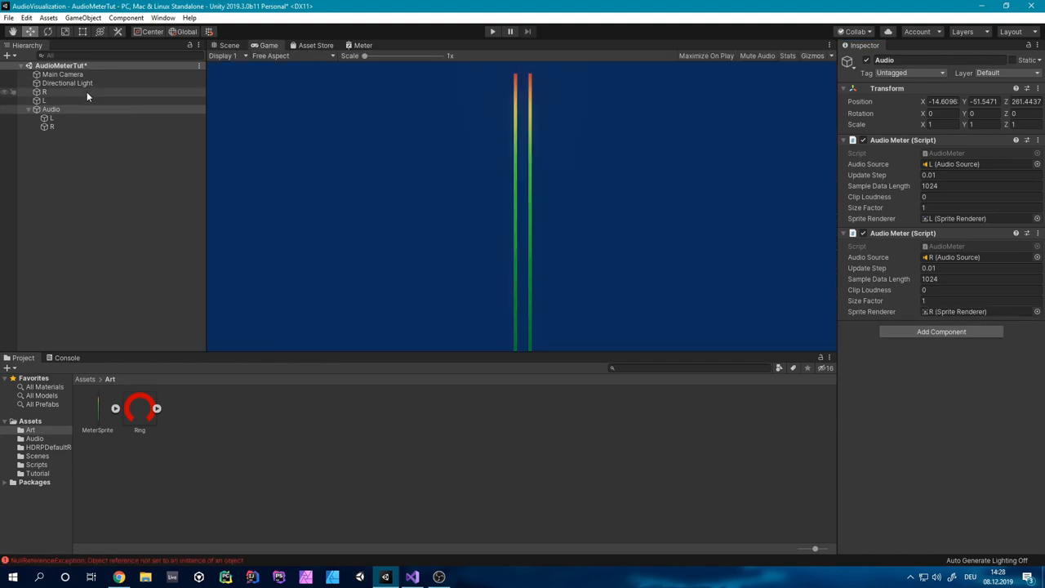
# Assign PressStartL and PressStartR to the L and R sources and set the camera background black.
pyautogui.click(51, 119)
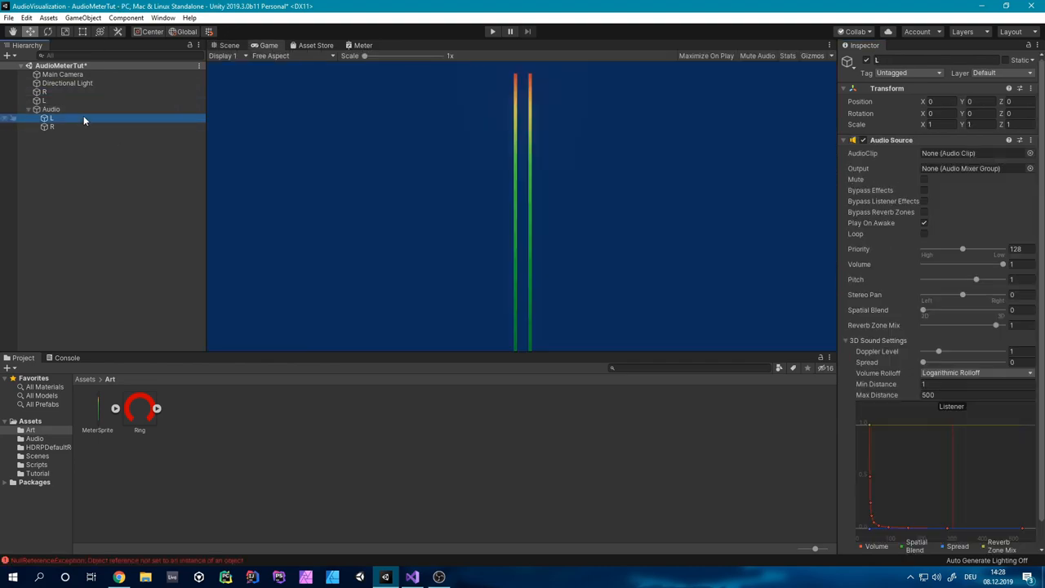
pyautogui.moveTo(814, 214)
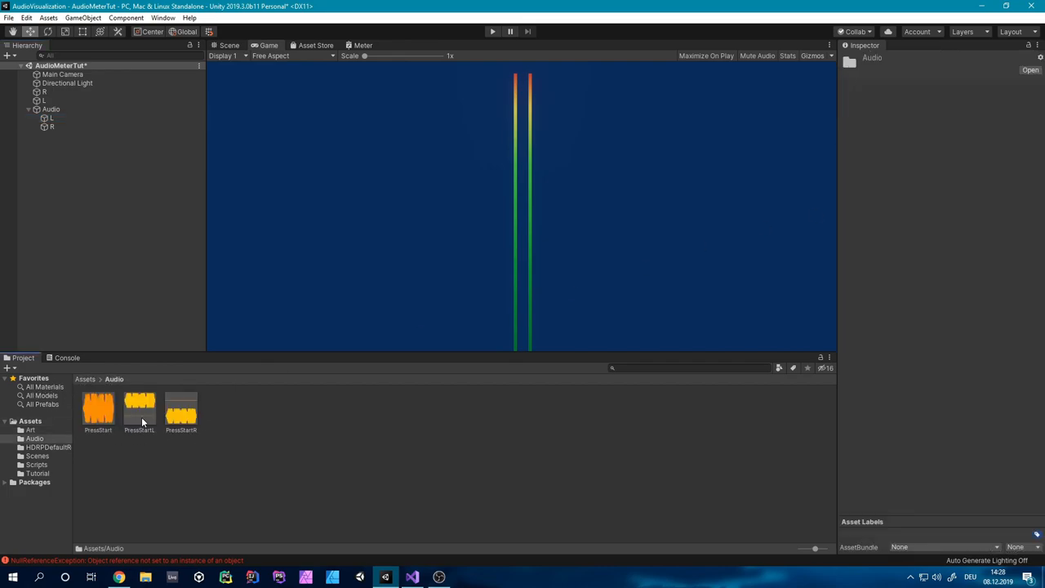
pyautogui.click(139, 408)
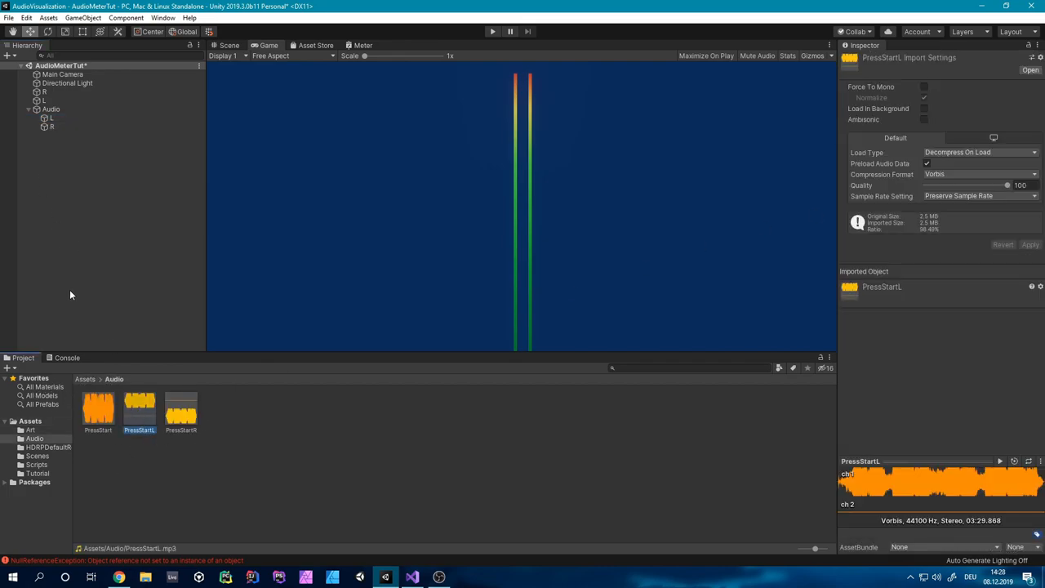
pyautogui.click(50, 118)
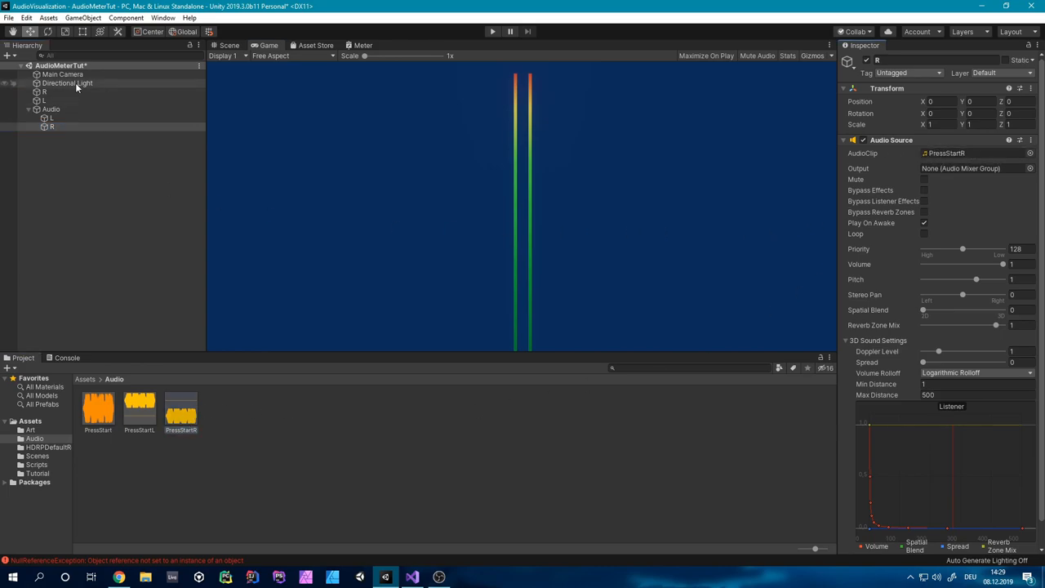
pyautogui.click(62, 74)
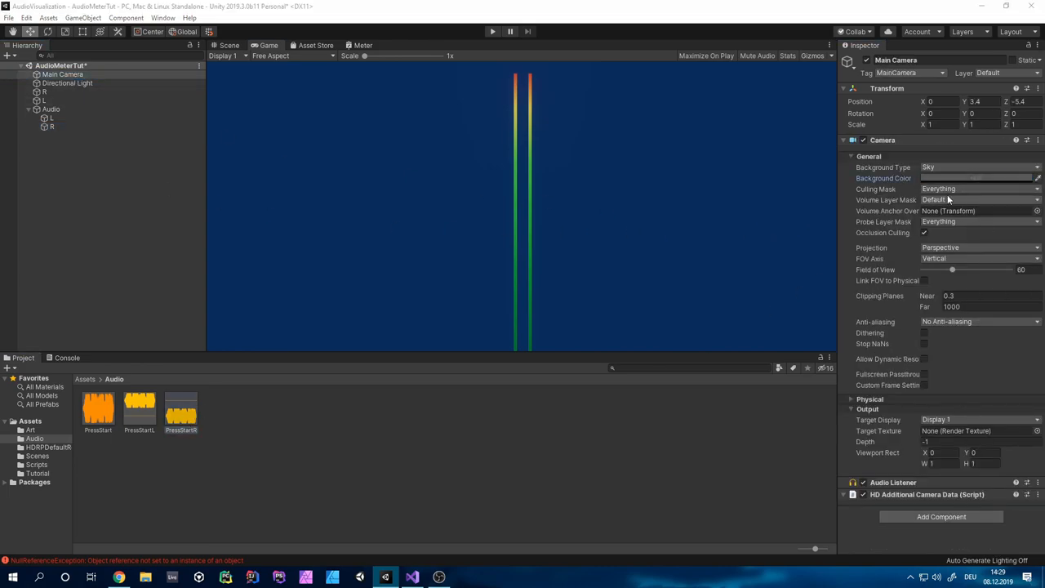
pyautogui.click(980, 178)
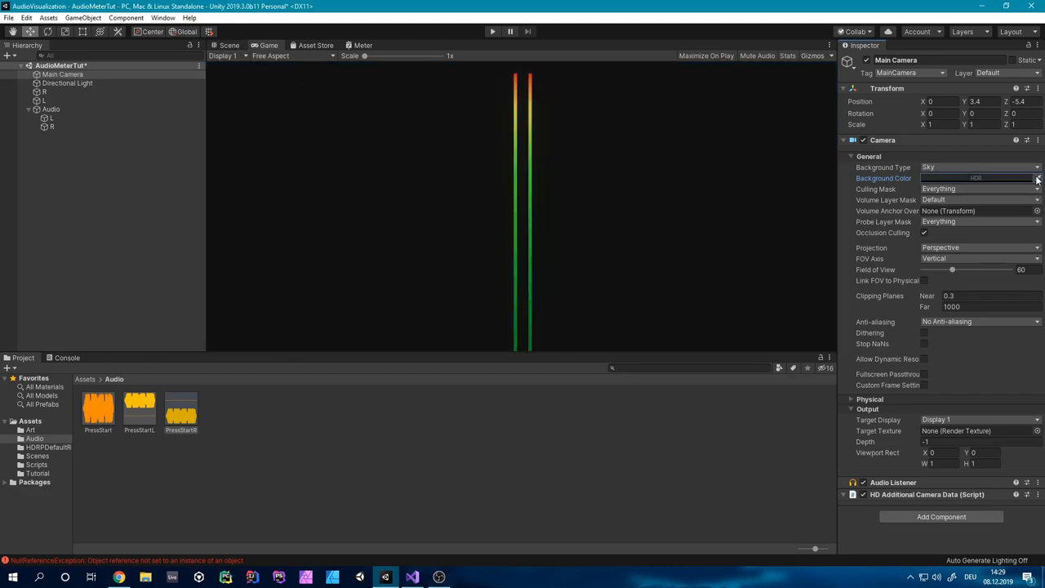